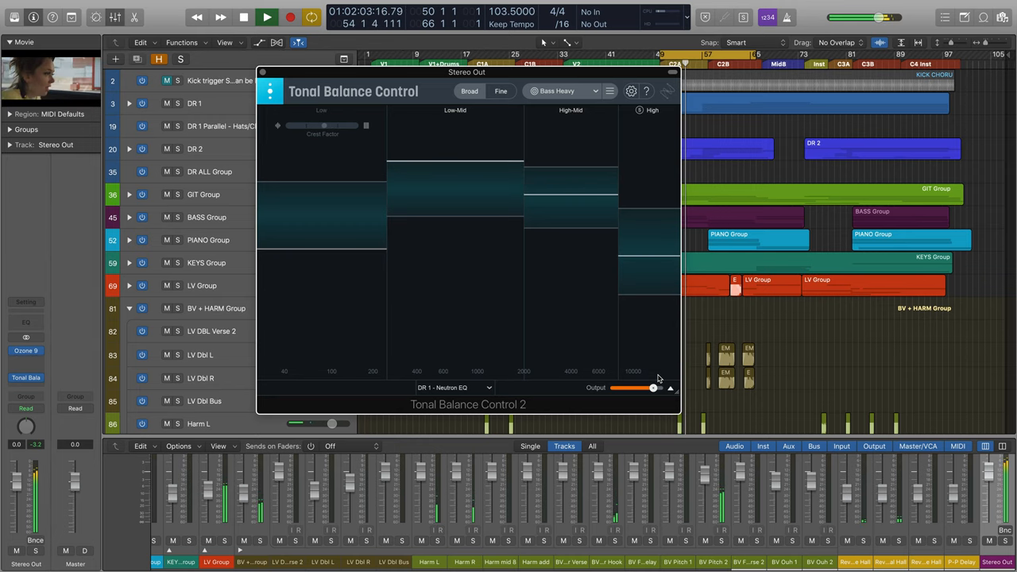
Browse the target list and the Fine and Broad views, then reveal DR 1's Neutron EQ panel.
left_click(500, 91)
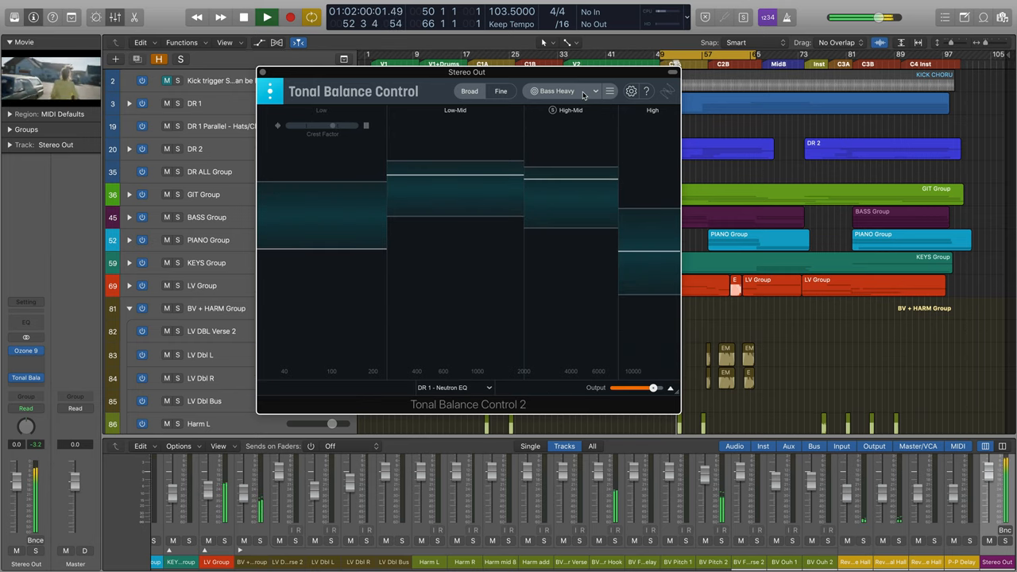
left_click(564, 91)
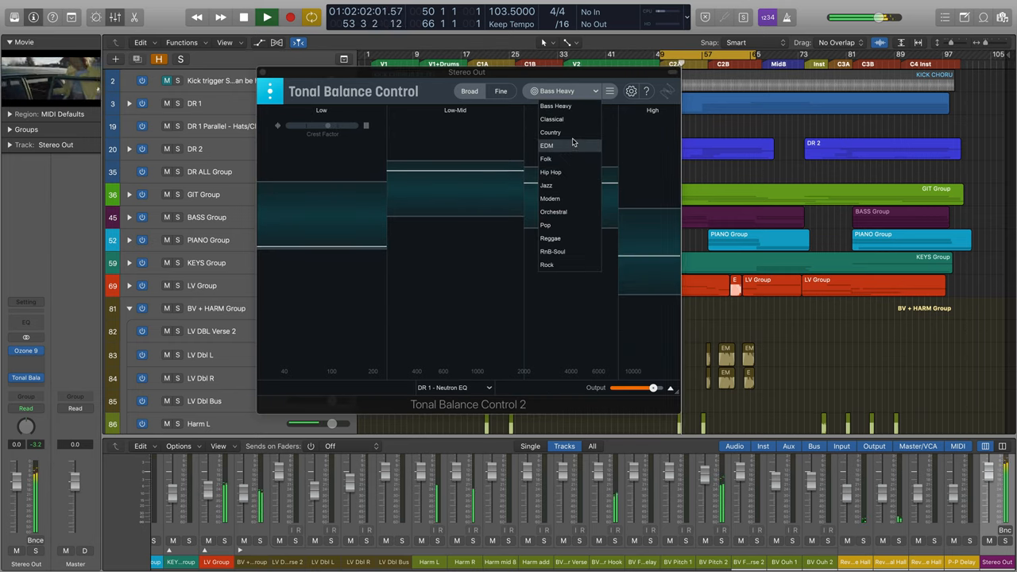
left_click(564, 91)
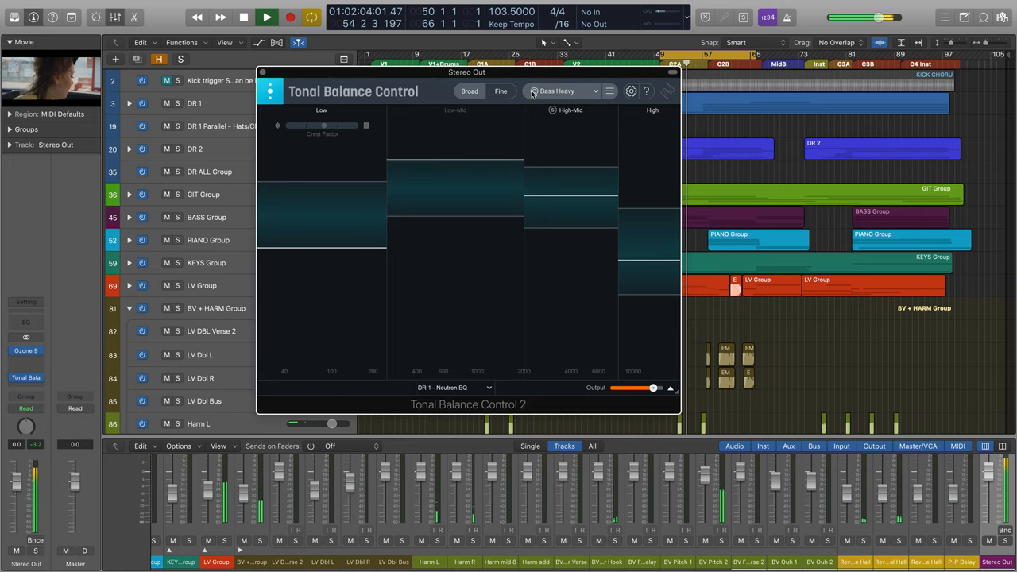
left_click(501, 91)
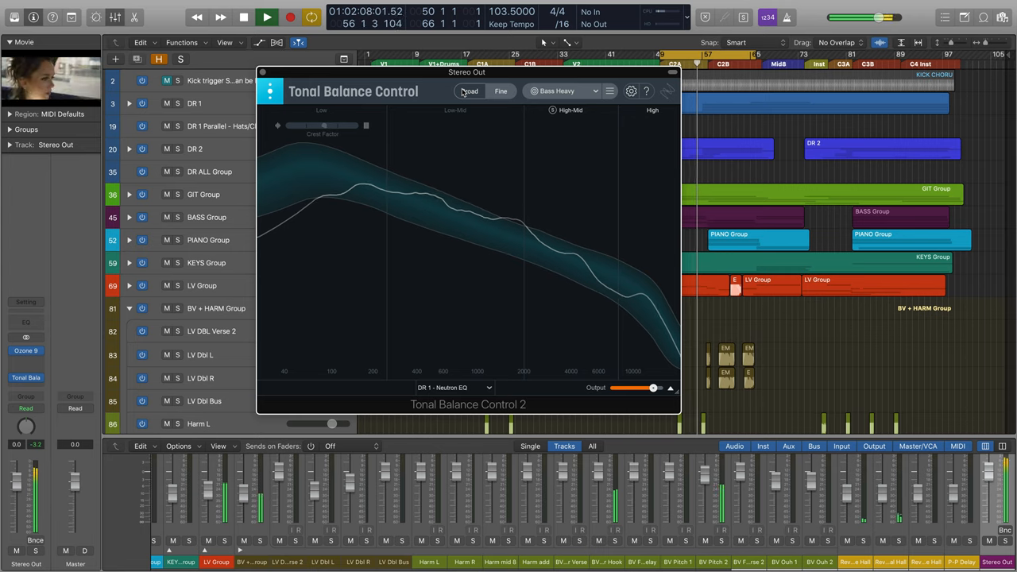
left_click(470, 91)
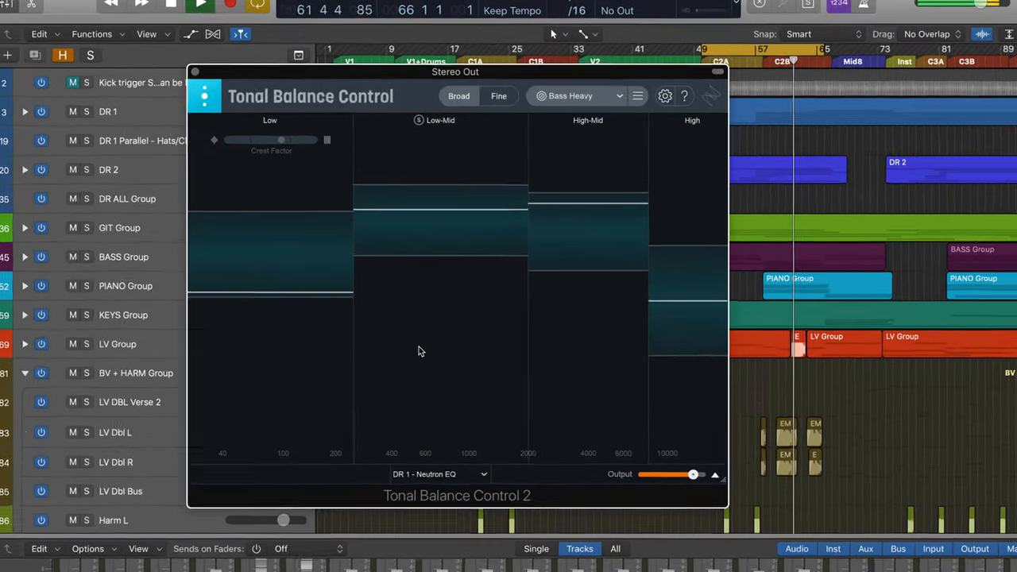
left_click(576, 95)
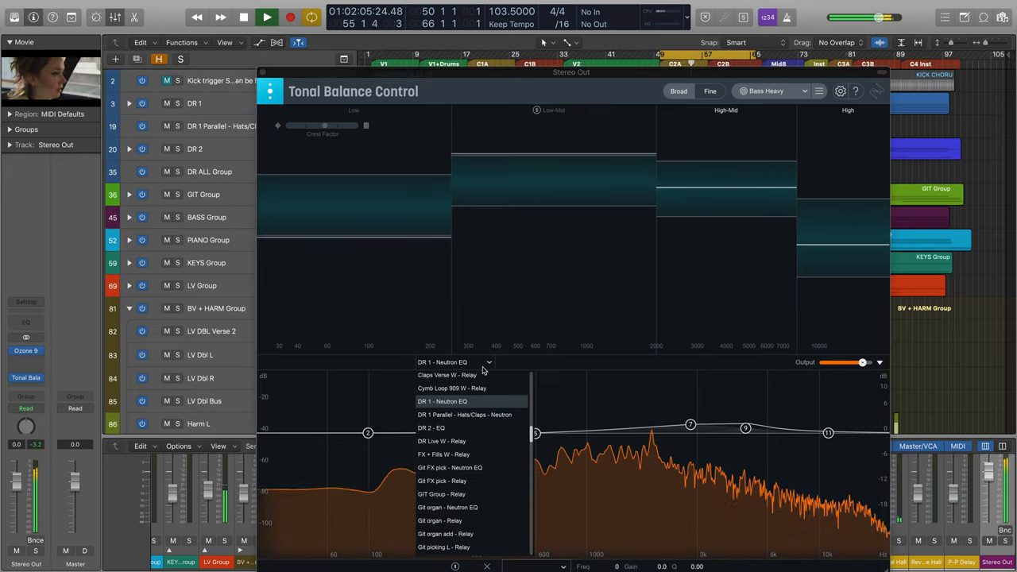
Meter the Cymb Loop 909 W - Relay instance and lower its output to -9.2 dB.
left_click(451, 388)
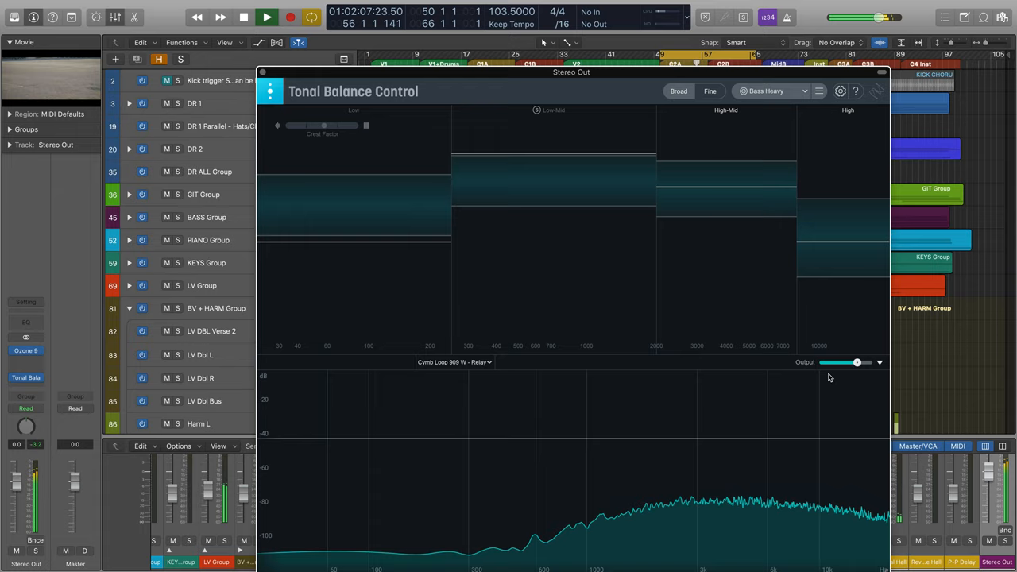
left_click_drag(866, 362, 856, 363)
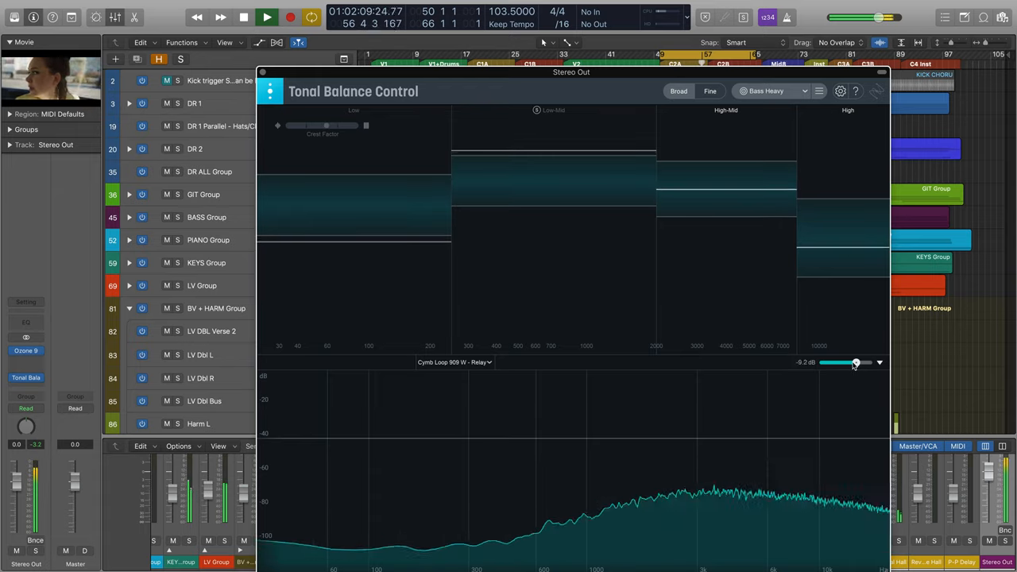
left_click_drag(855, 362, 862, 362)
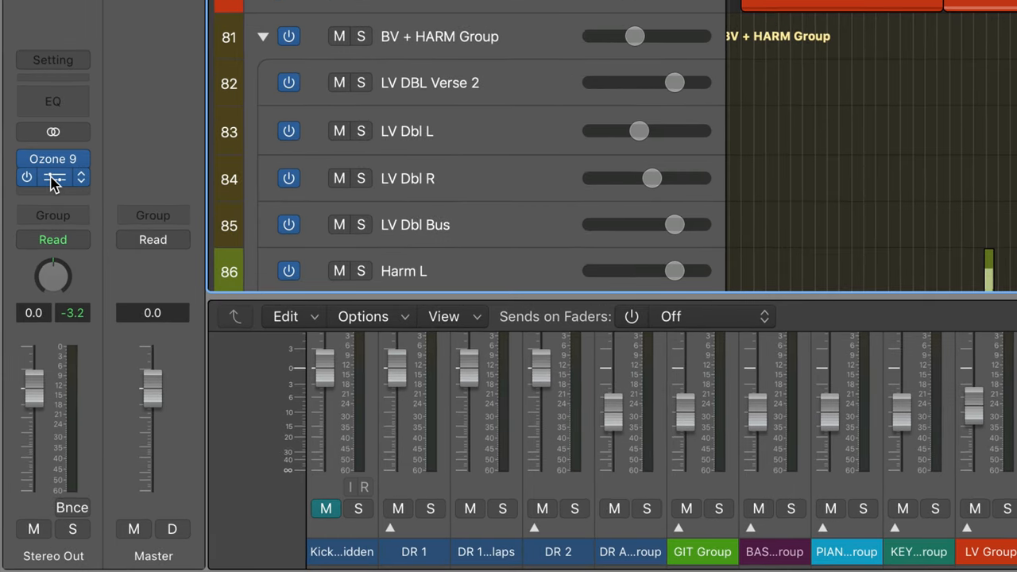
Open Stereo Out's Tonal Balance Control insert and start playback against the Pop target.
left_click(53, 167)
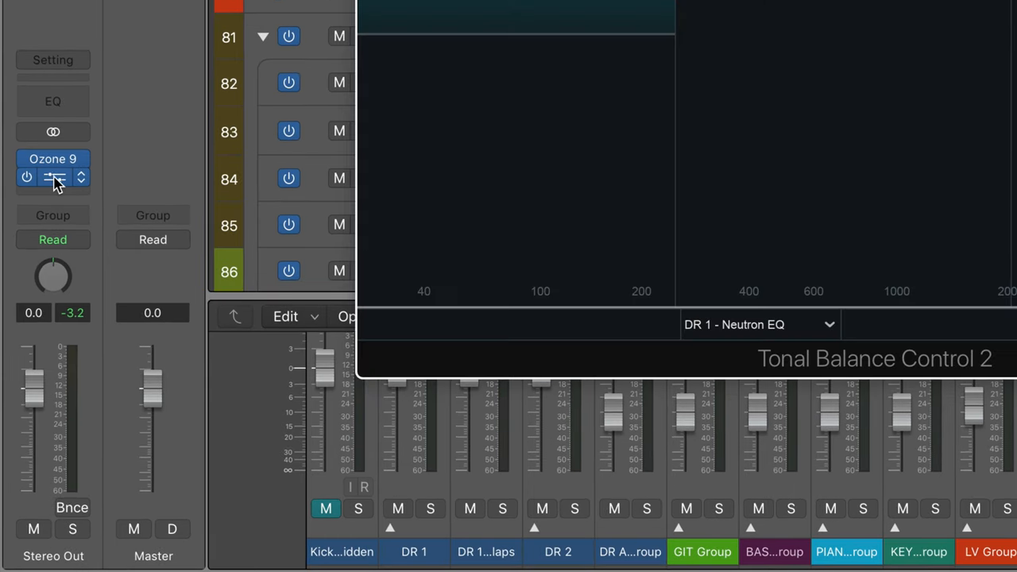
left_click(53, 177)
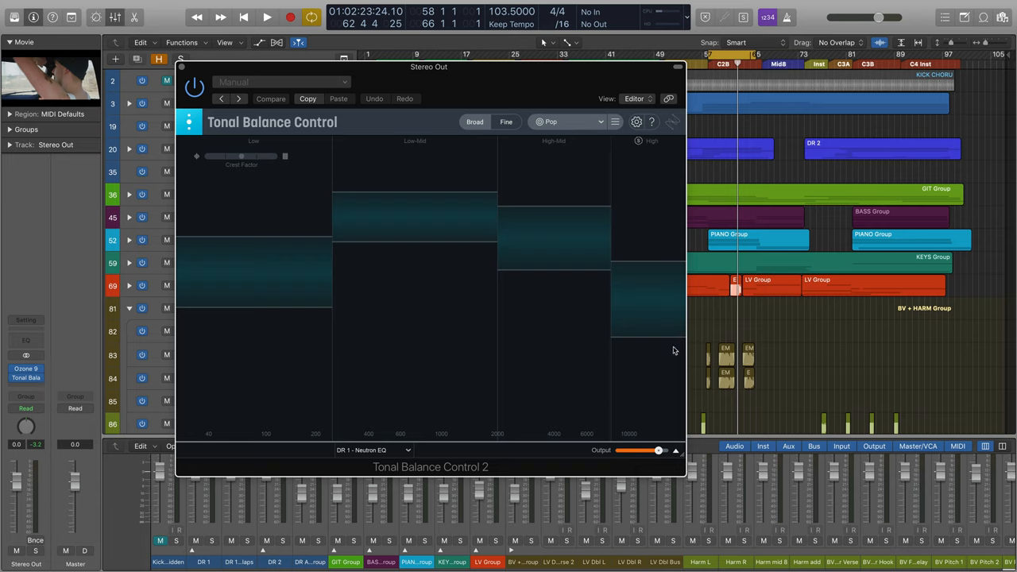
left_click(266, 17)
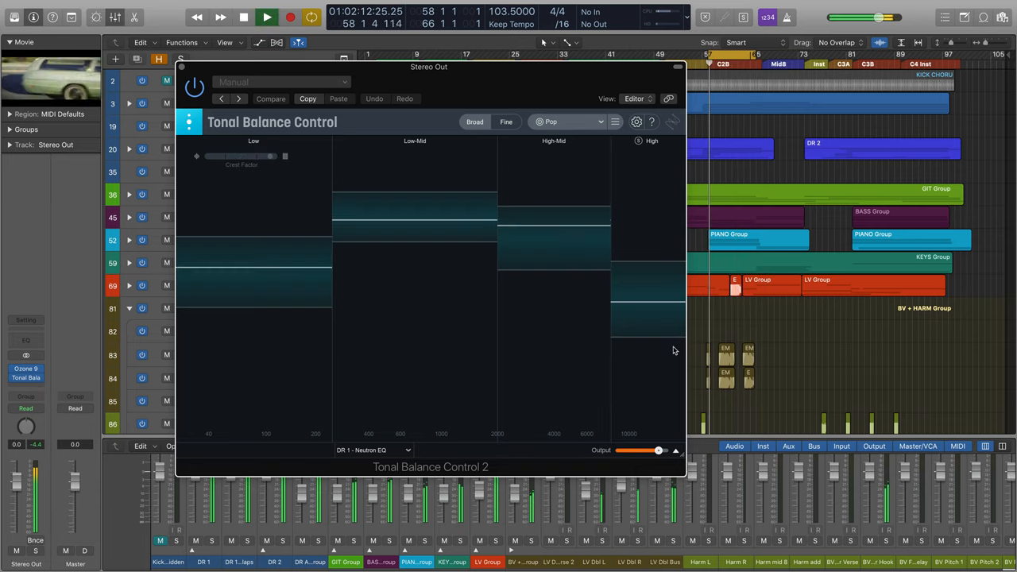
left_click(266, 15)
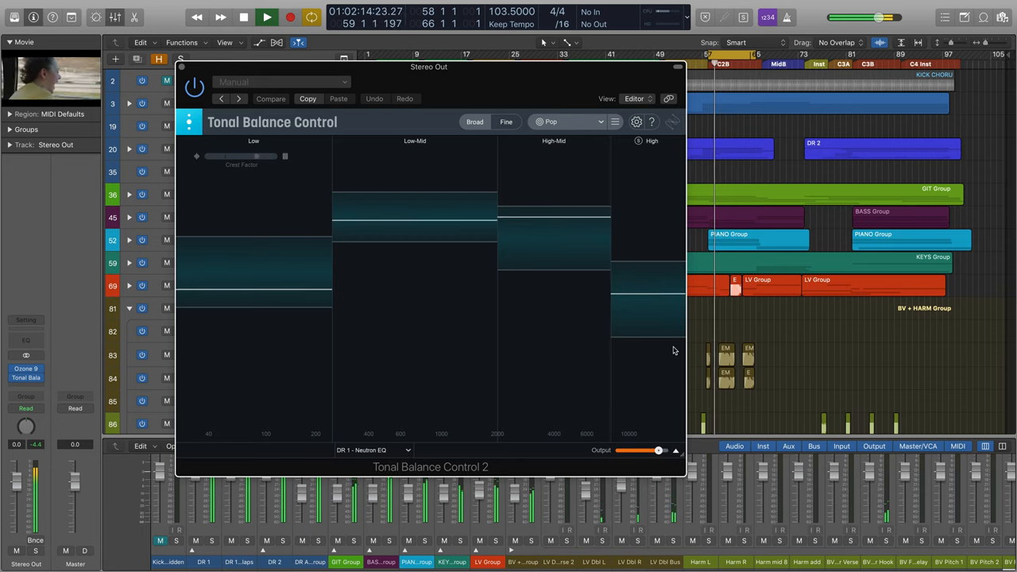
left_click(267, 17)
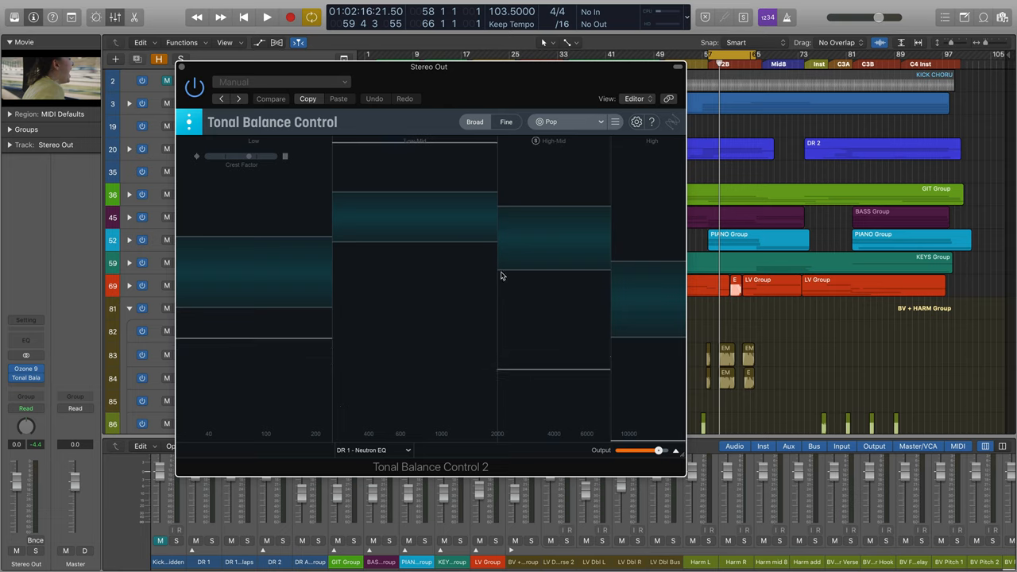
Choose Pop from the Tonal Balance Control target list.
left_click(566, 122)
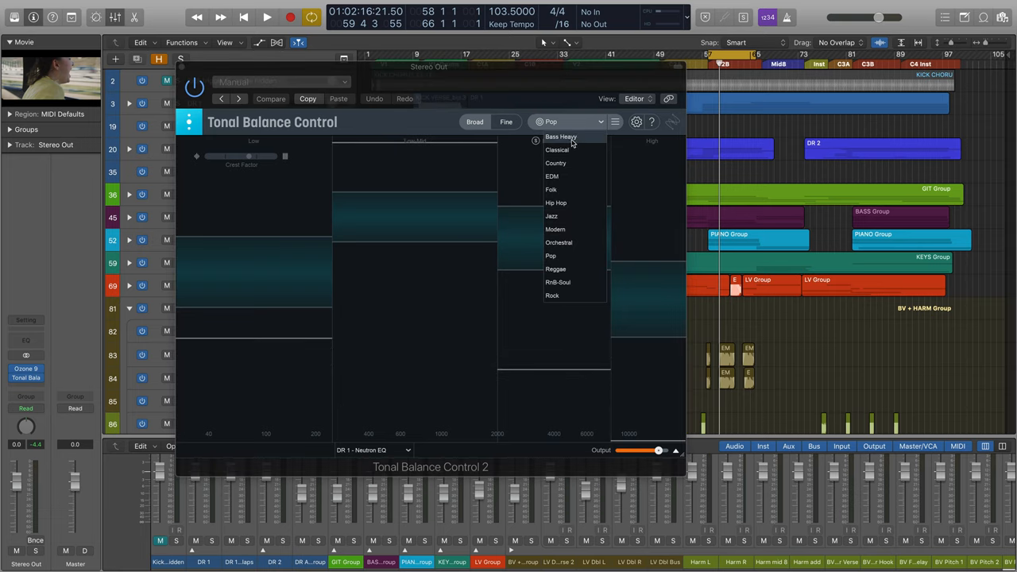
mouse_move(564, 176)
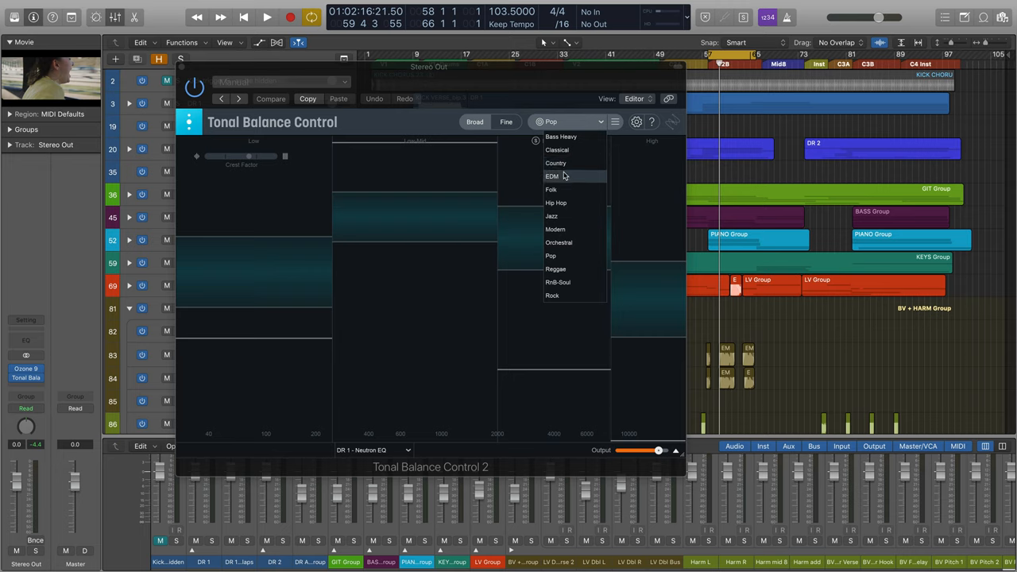
mouse_move(555, 208)
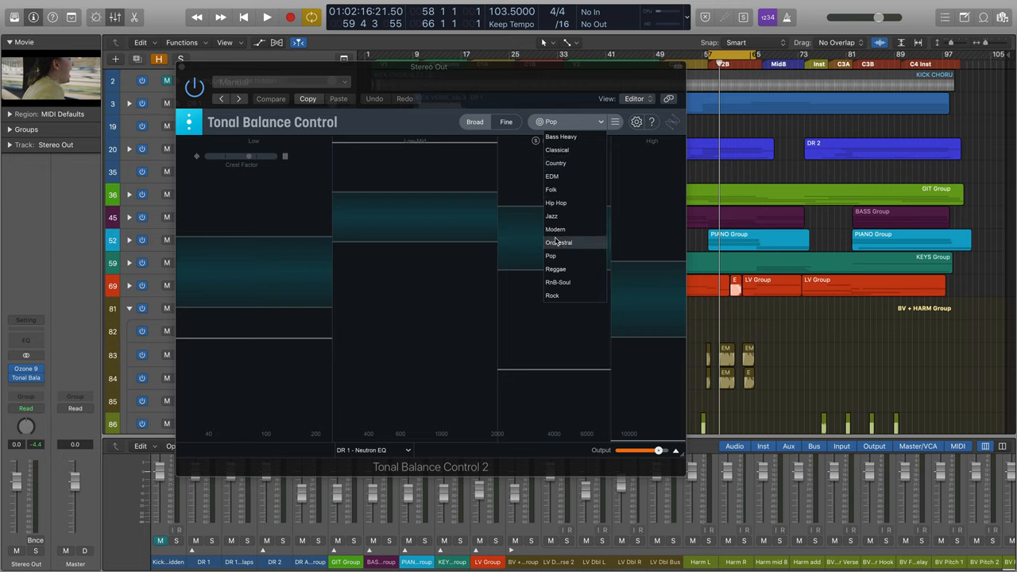
mouse_move(558, 282)
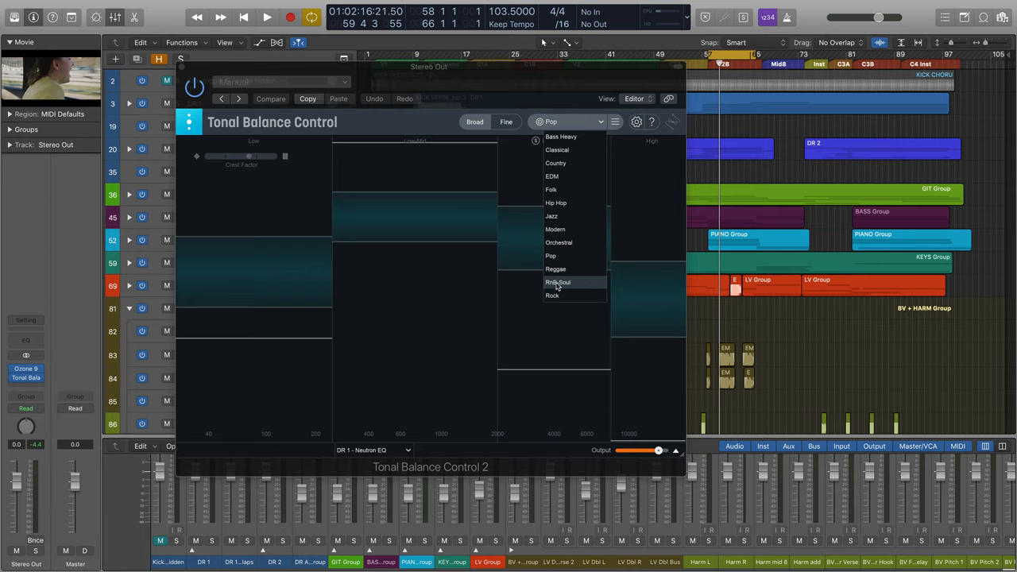
mouse_move(551, 216)
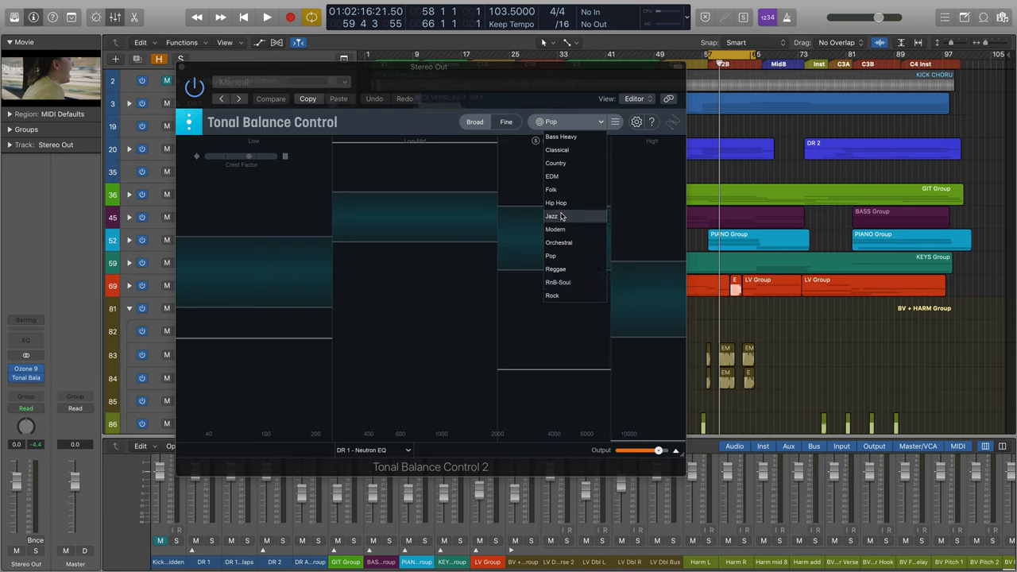
mouse_move(558, 282)
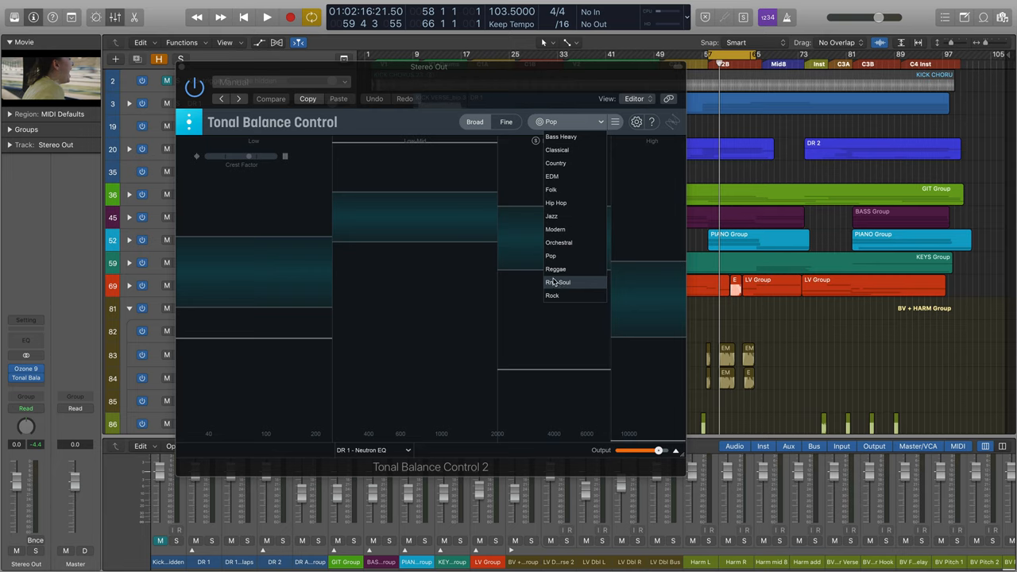
left_click(550, 255)
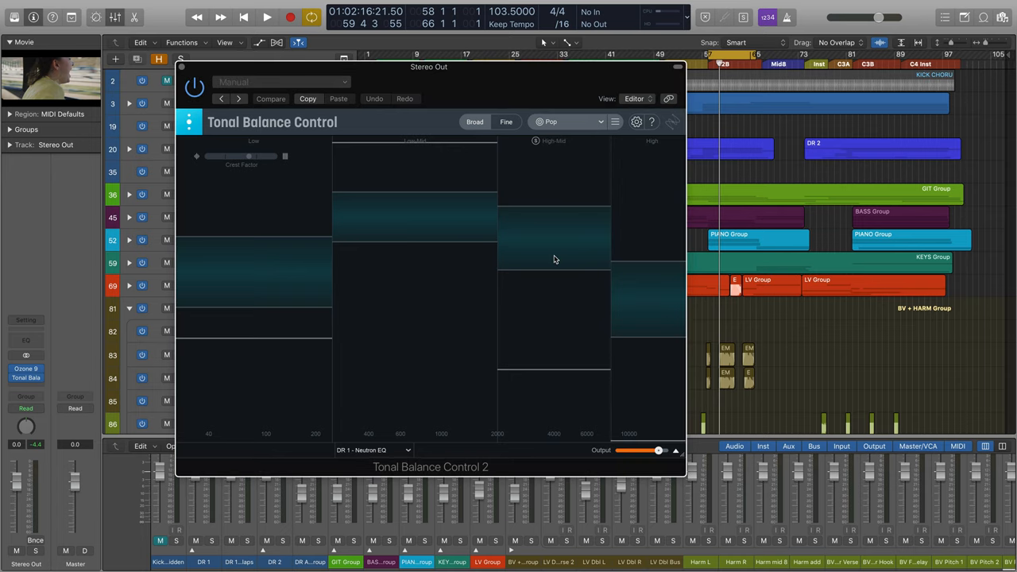
mouse_move(652, 172)
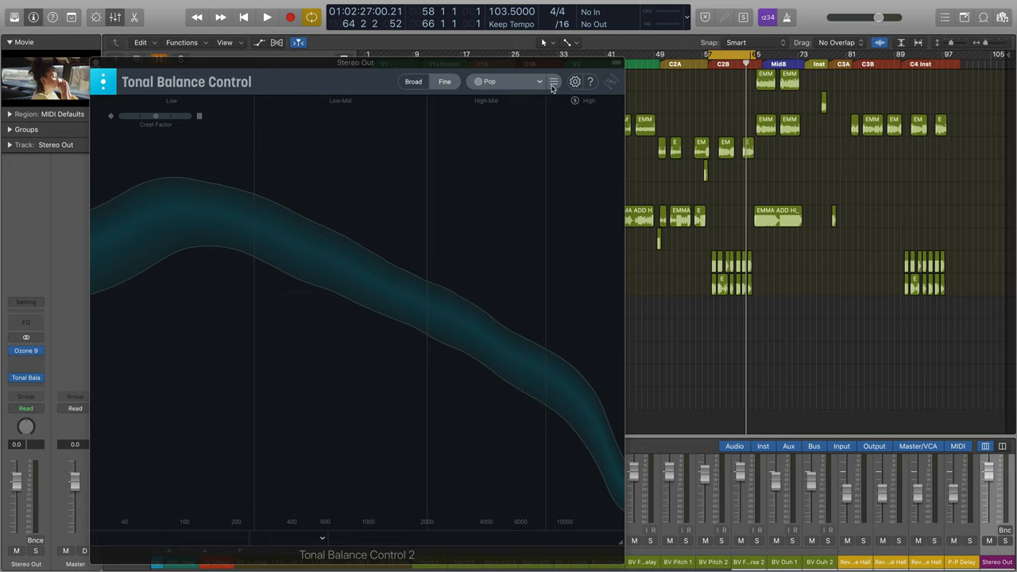
Open the target options menu to review the custom target entries.
left_click(553, 81)
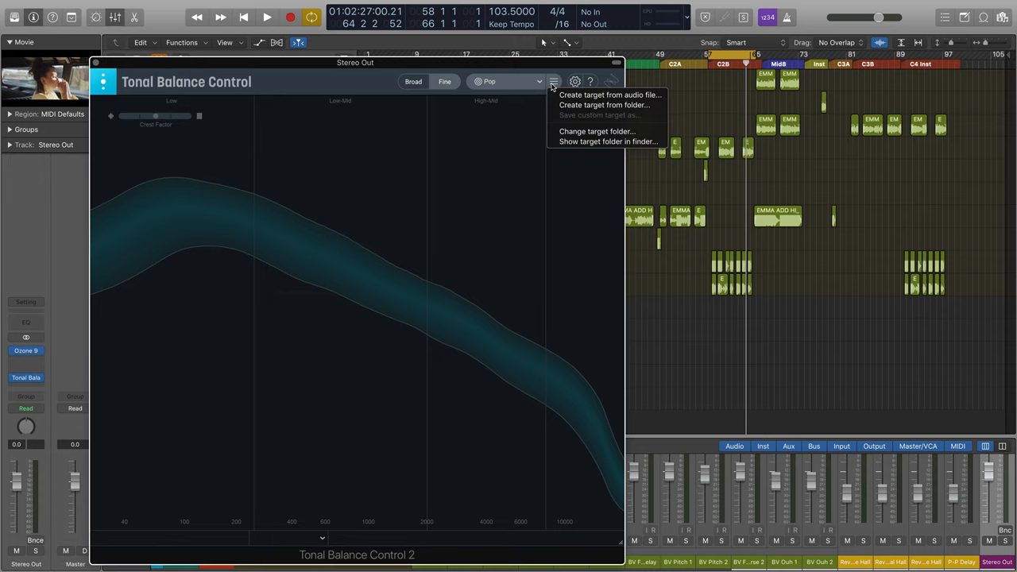
mouse_move(608, 94)
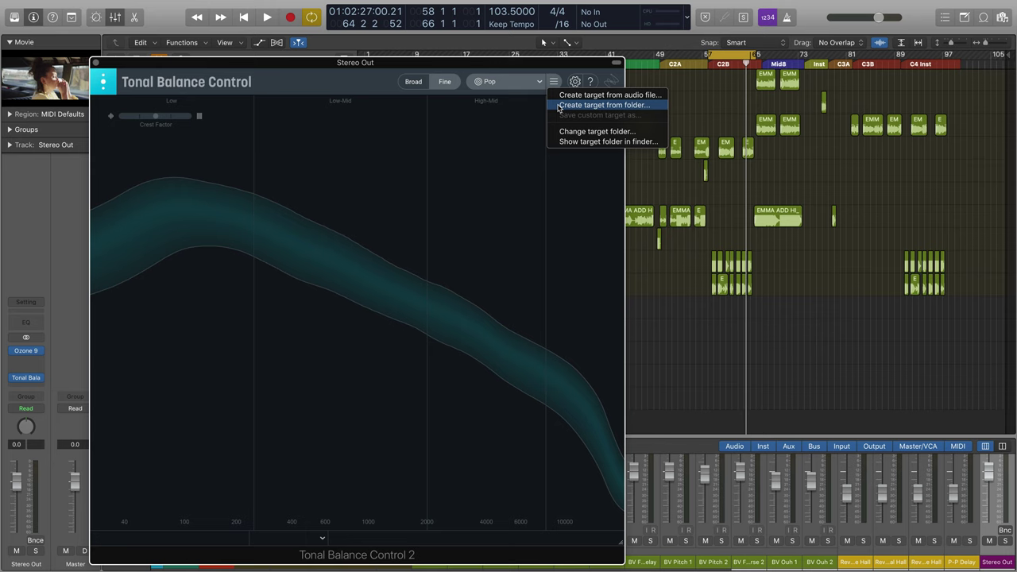
mouse_move(645, 112)
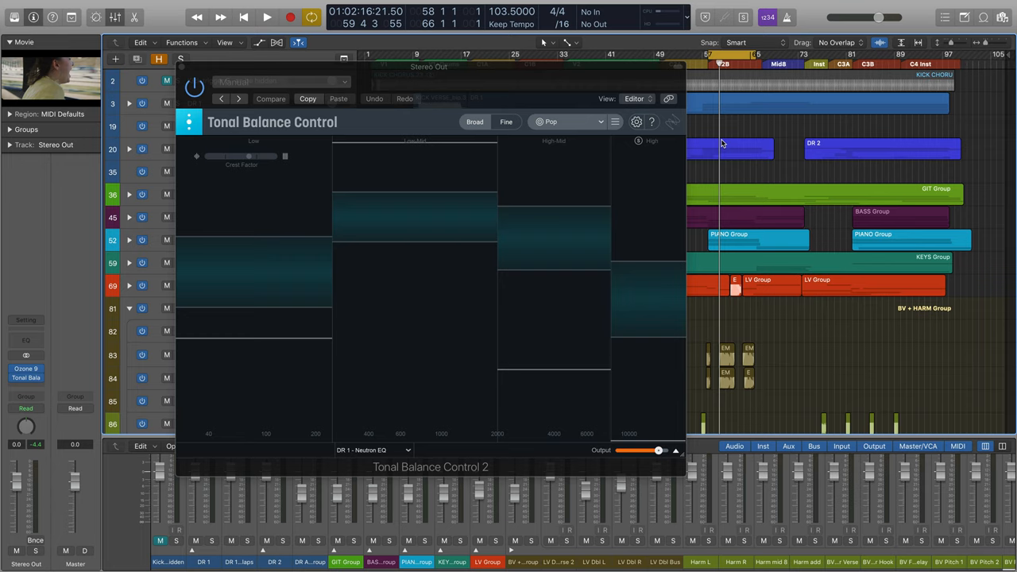
Play the mix to watch band levels against Pop, then move the plugin window aside.
left_click(267, 17)
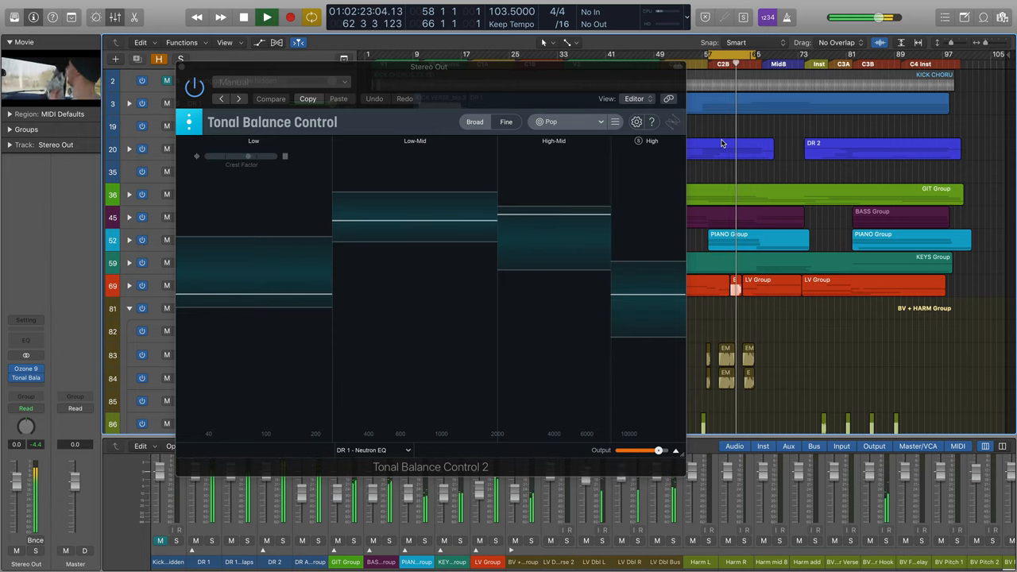
left_click(267, 16)
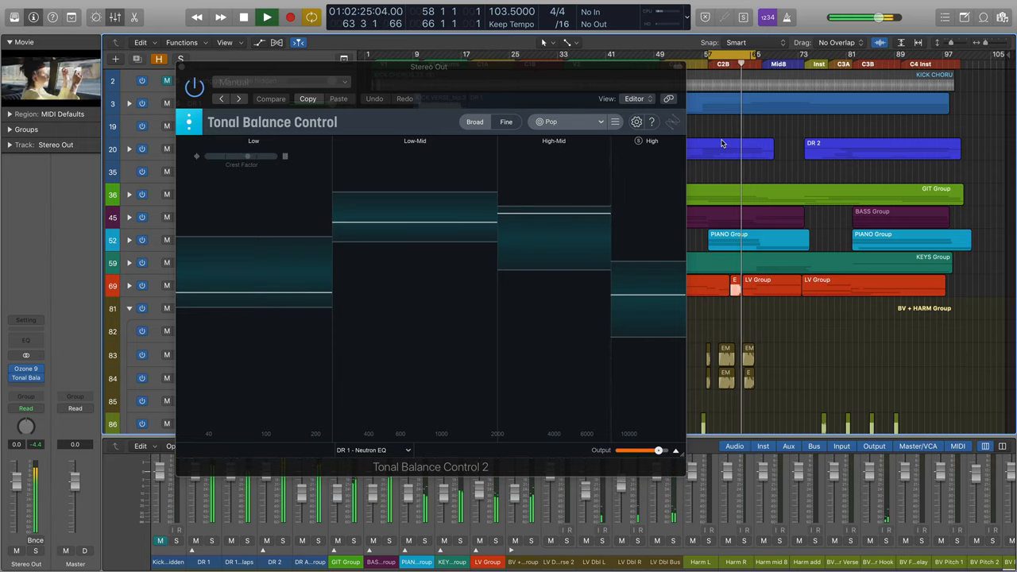
left_click(267, 17)
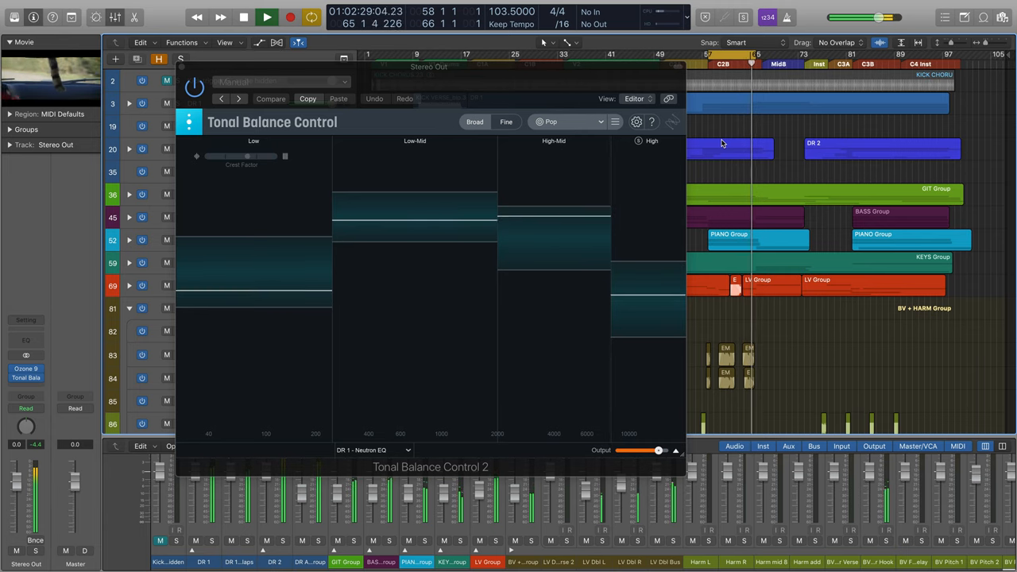
left_click(266, 17)
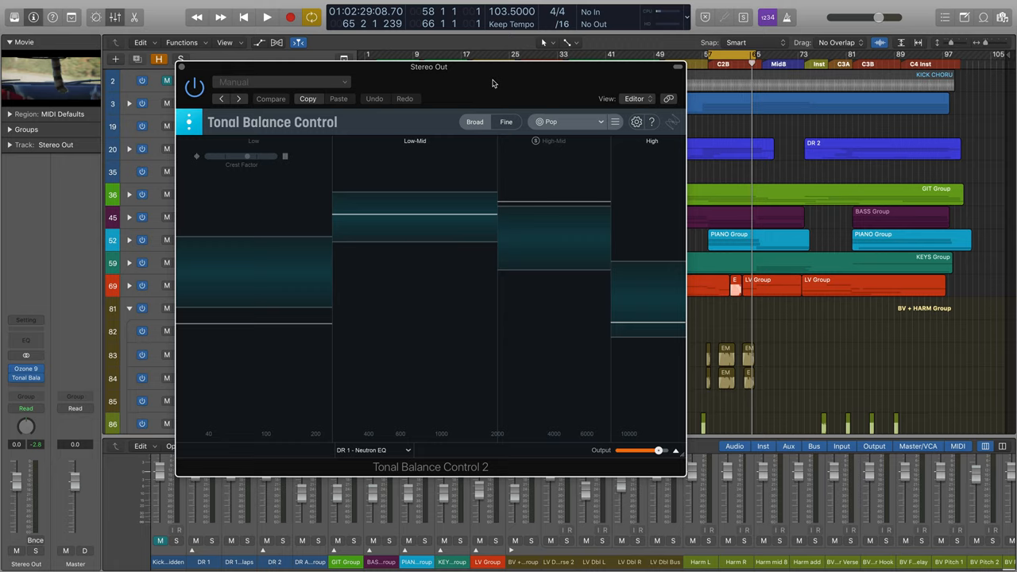
left_click_drag(429, 67, 738, 147)
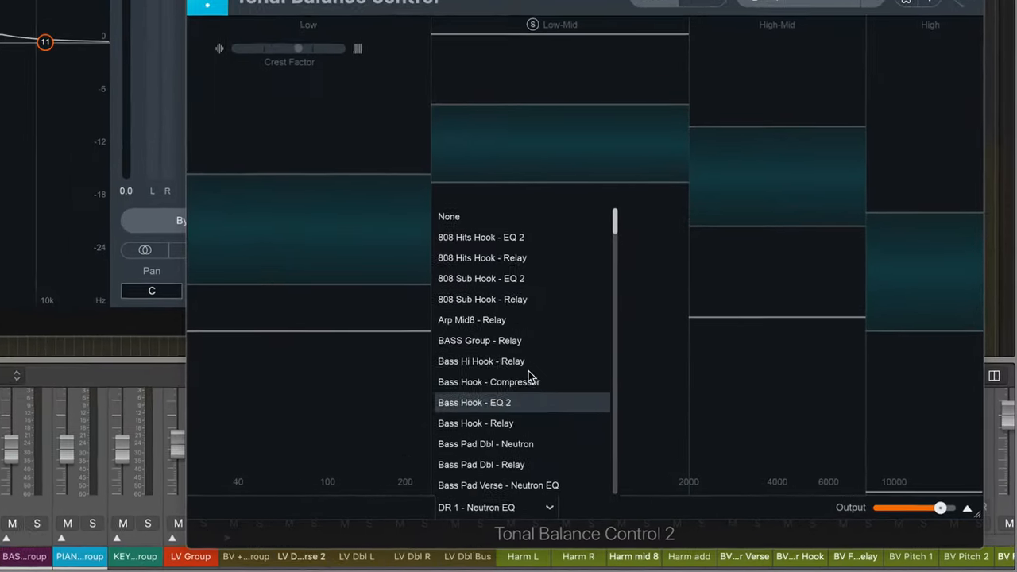
Scroll the instance list and select DR 1 - Neutron EQ.
scroll("down", 3)
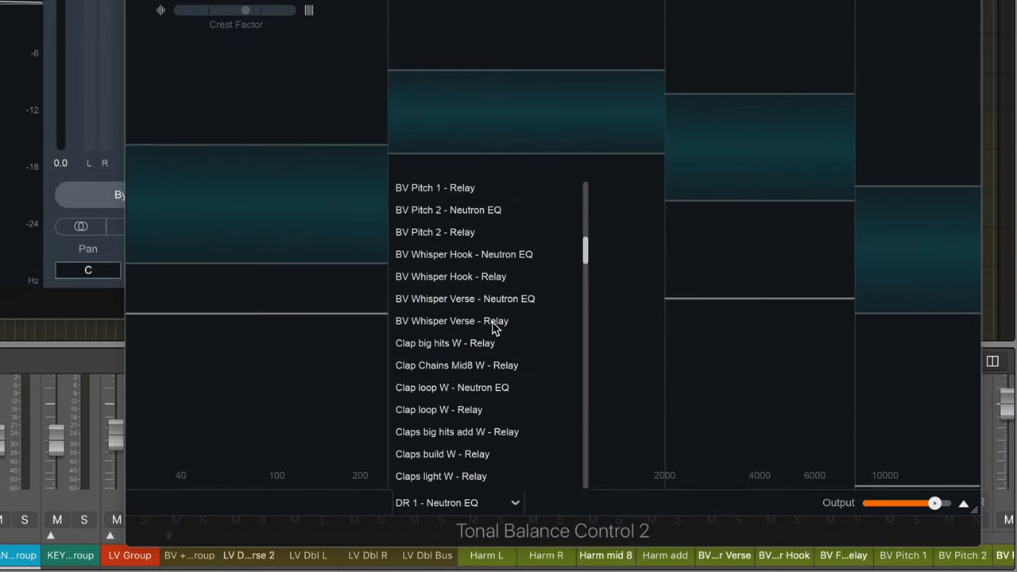
scroll("down", 3)
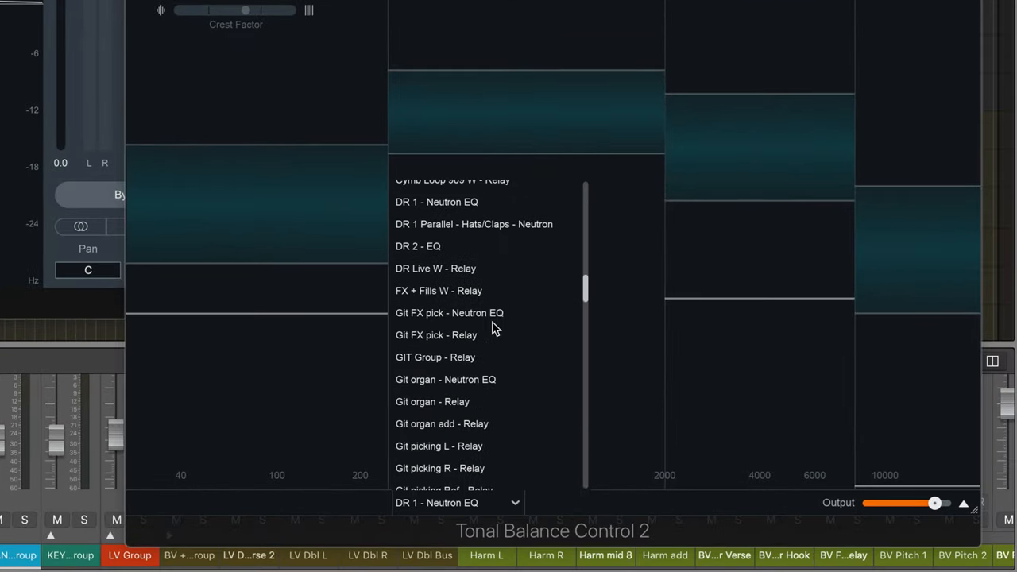
left_click(437, 201)
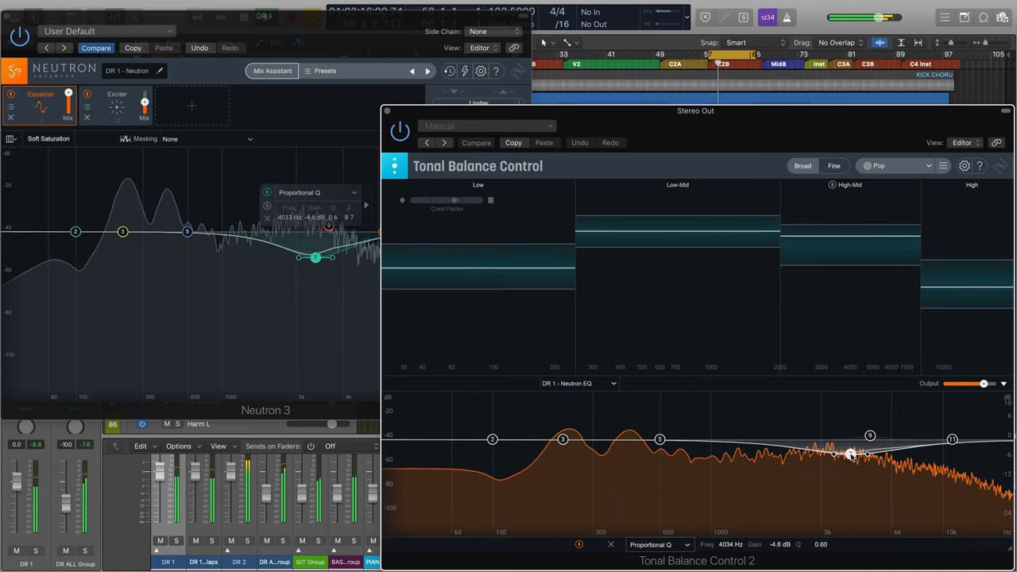
Pull EQ node 7 down to -5.3 dB at 4163 Hz.
left_click_drag(853, 453, 853, 457)
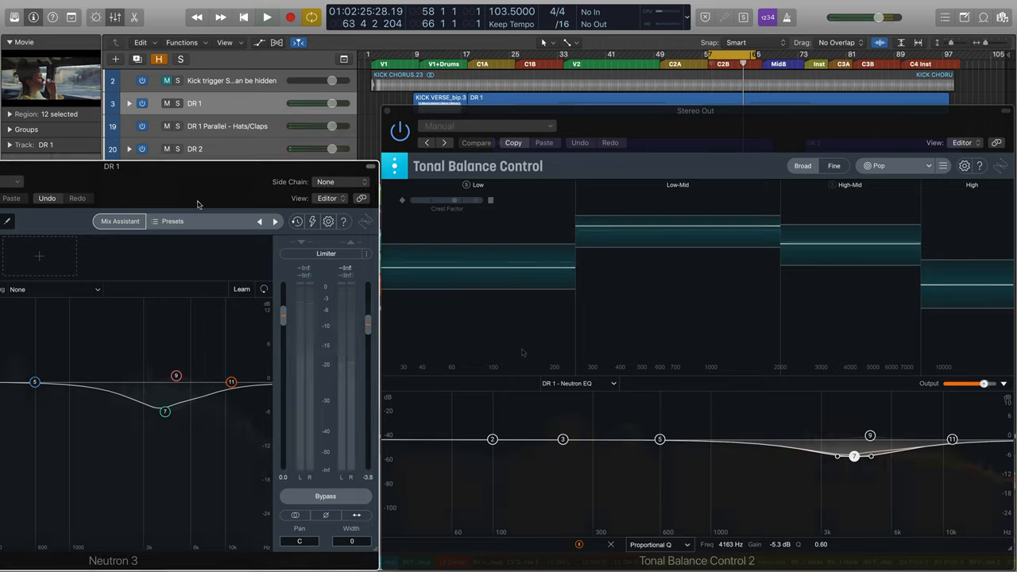
Start playback and nudge node 7 to about -5.1 dB near 3793 Hz.
left_click(267, 16)
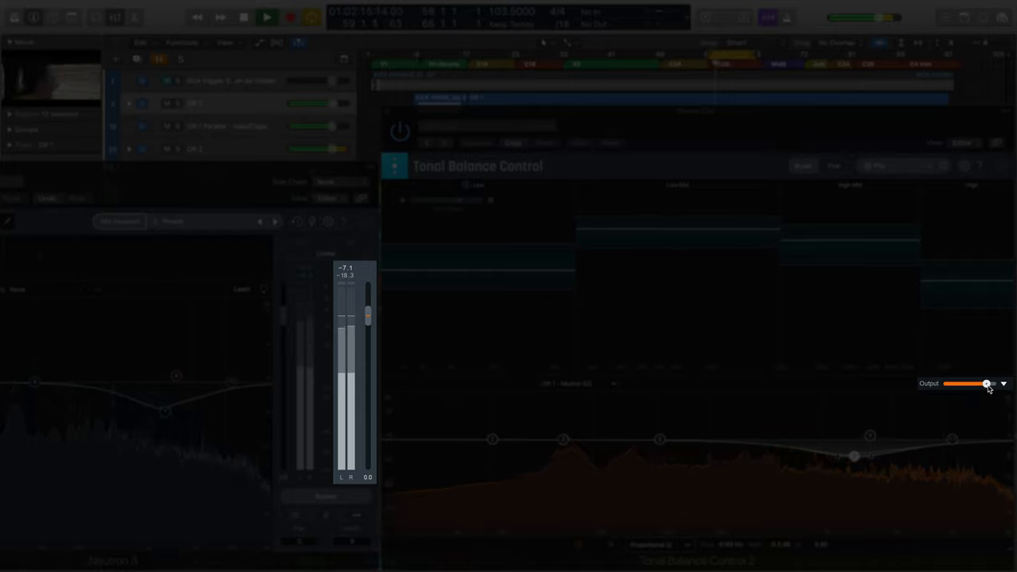
left_click_drag(986, 384, 985, 384)
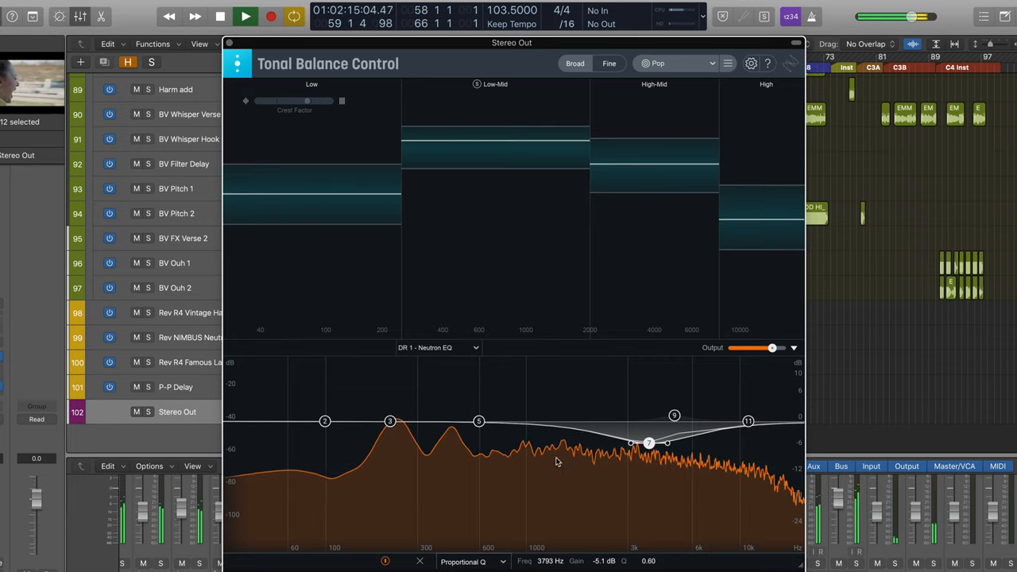
Collapse the EQ section and show Pop as the Fine target curve.
left_click_drag(649, 443, 648, 437)
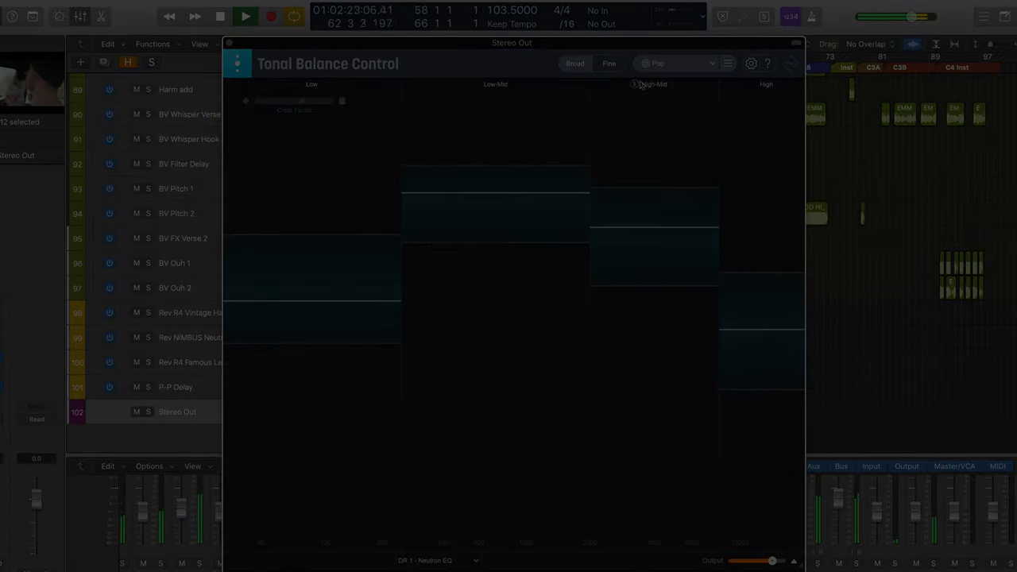
left_click(609, 63)
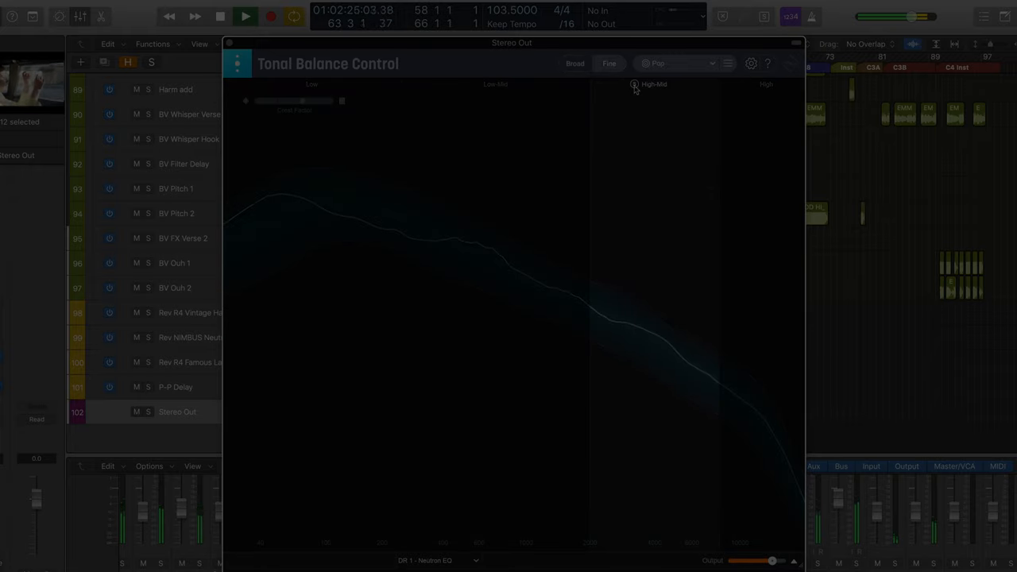